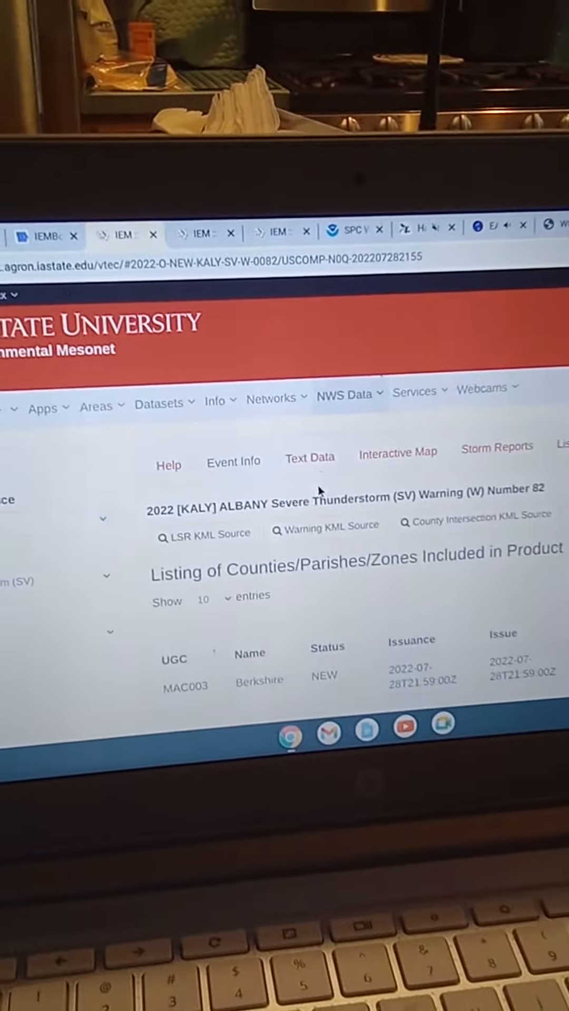
Step: Show the Text Data bulletin for Albany Severe Thunderstorm Warning 82 and scroll through it
click(309, 460)
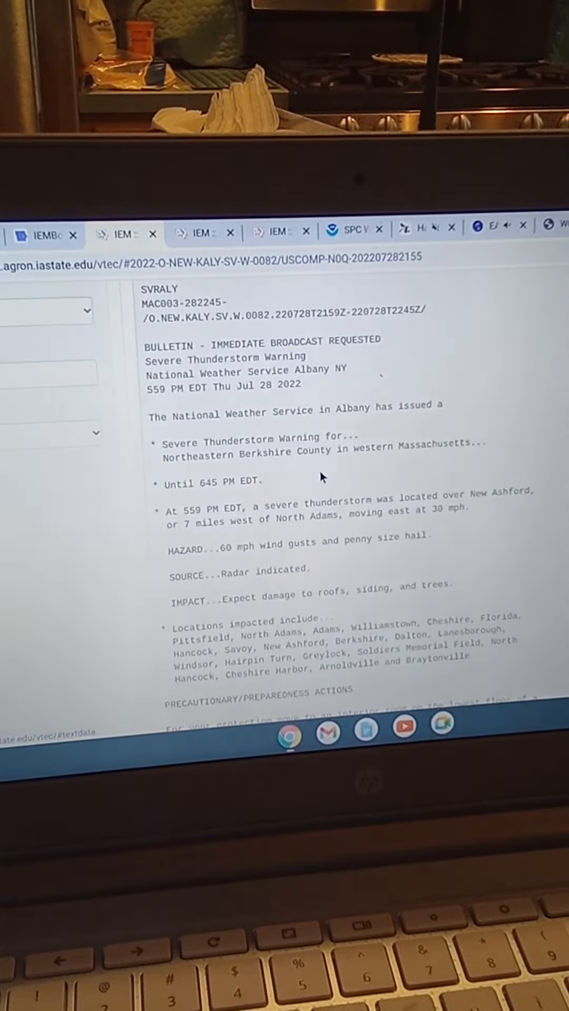
scroll(down, 3)
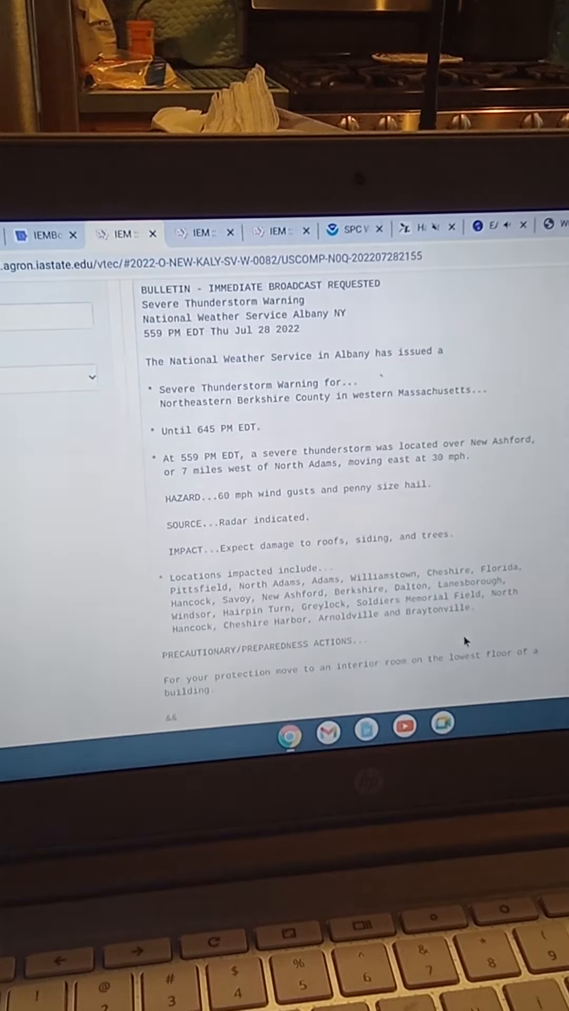
mouse_move(419, 449)
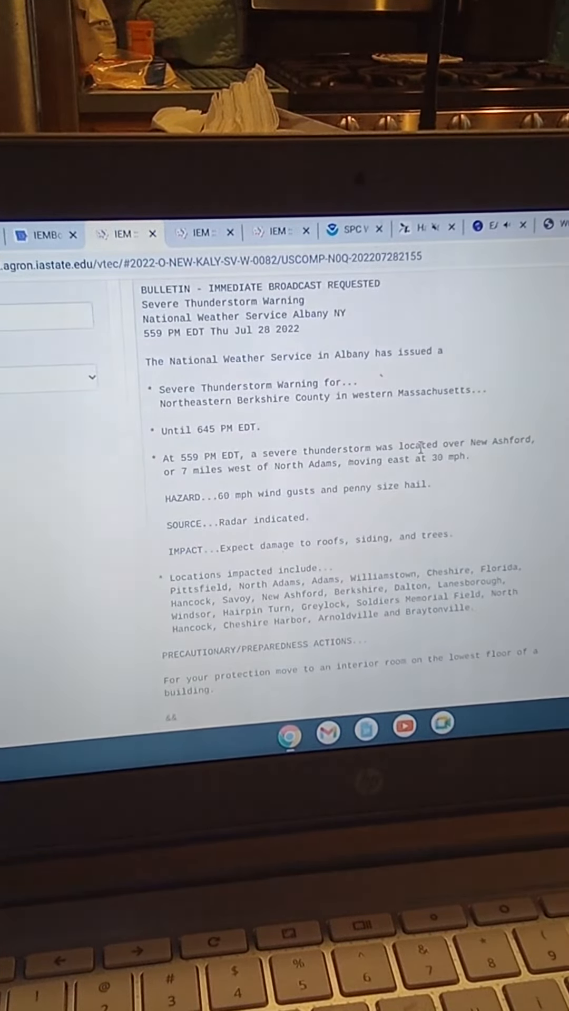